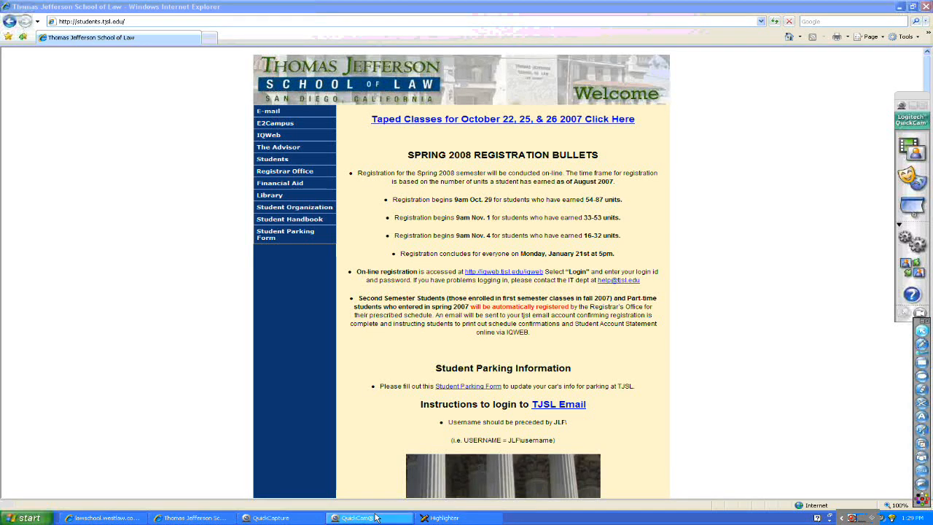
Step: Navigate from the student site through the Library menu to the Class Lectures page
click(370, 518)
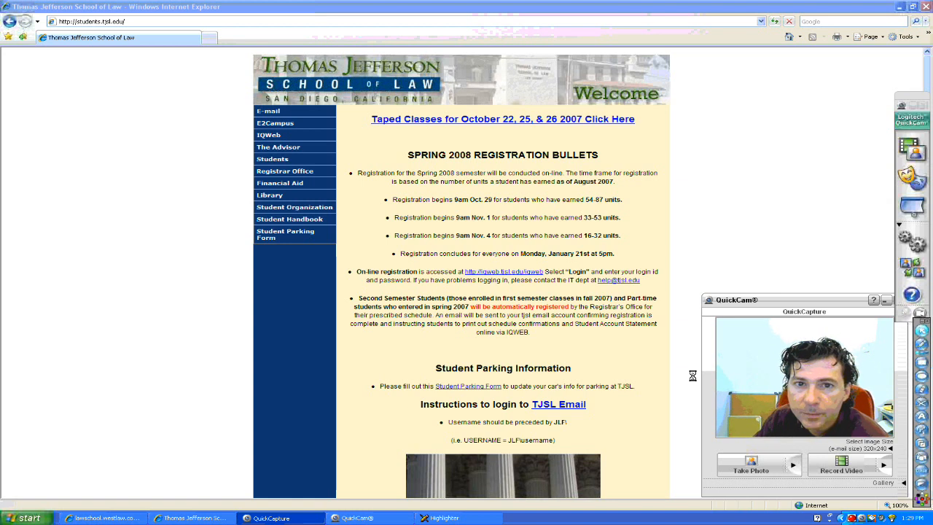
mouse_move(677, 372)
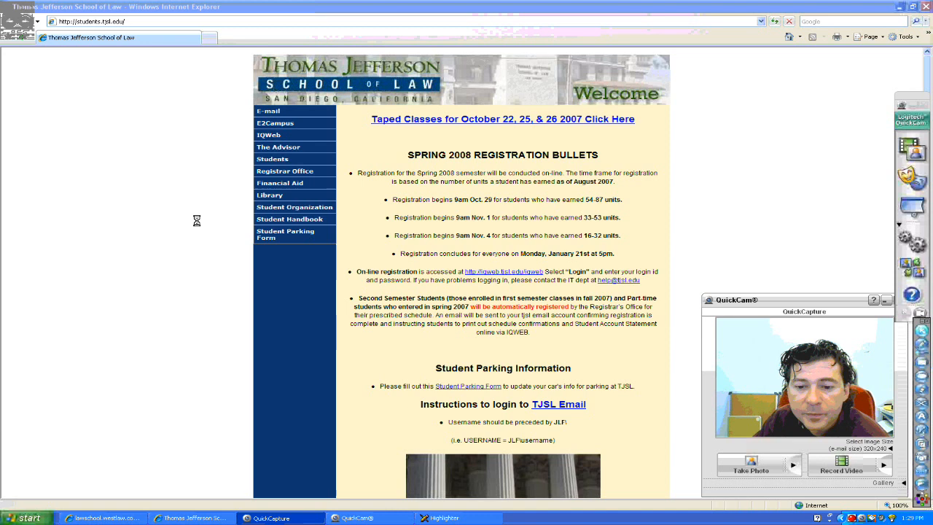
click(271, 195)
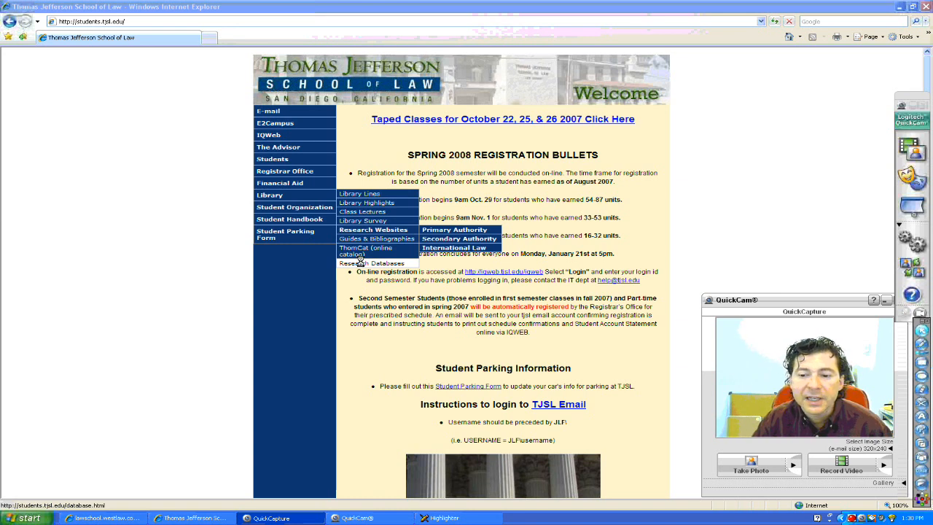
mouse_move(362, 212)
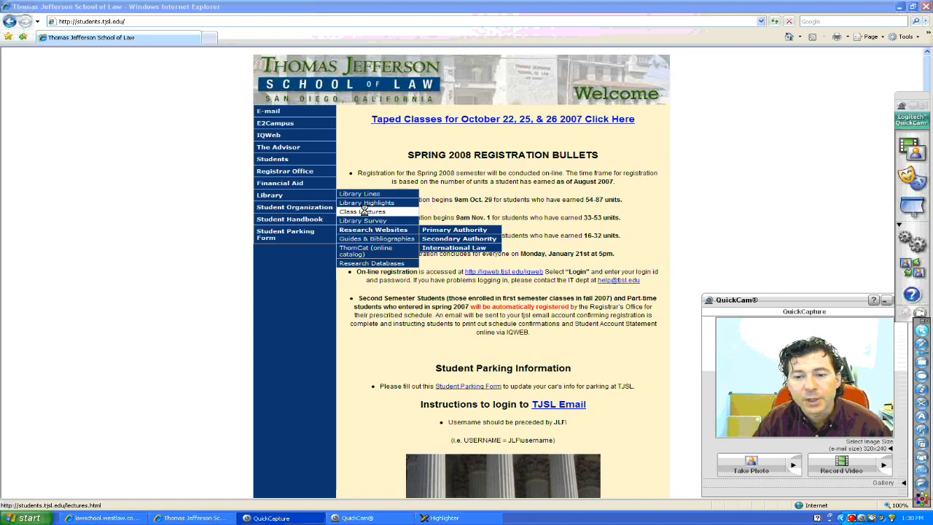
click(363, 211)
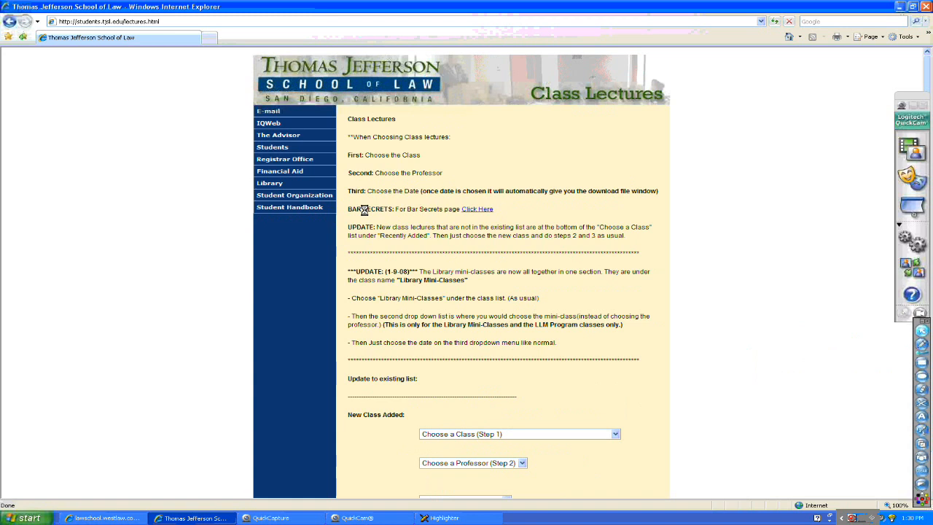
mouse_move(930, 163)
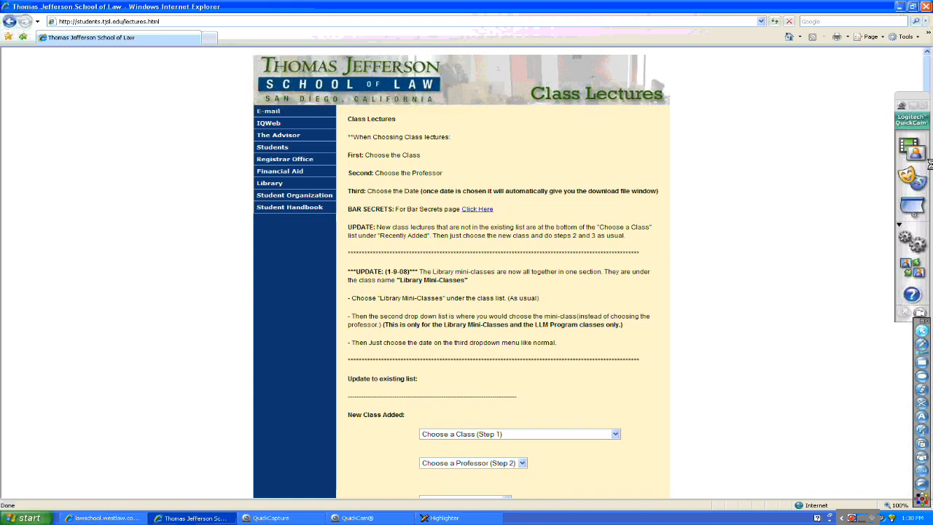
scroll(down, 3)
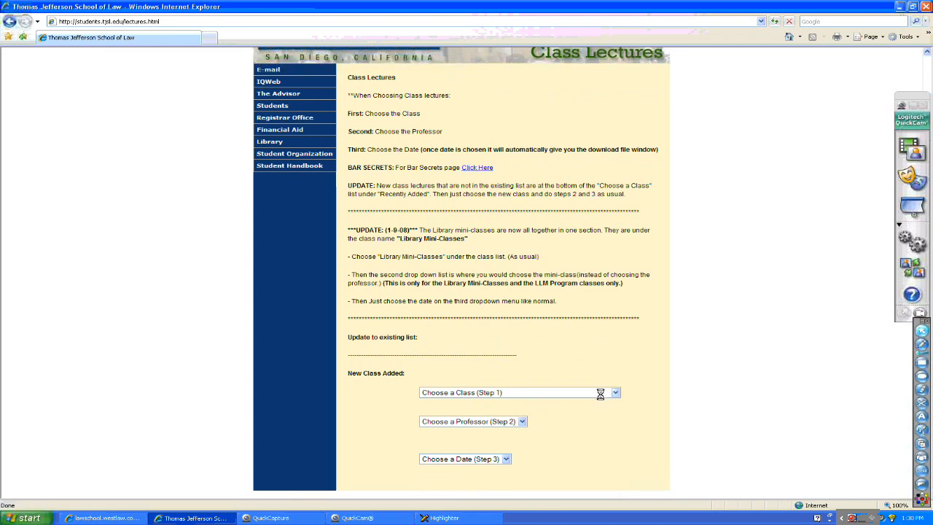
mouse_move(618, 377)
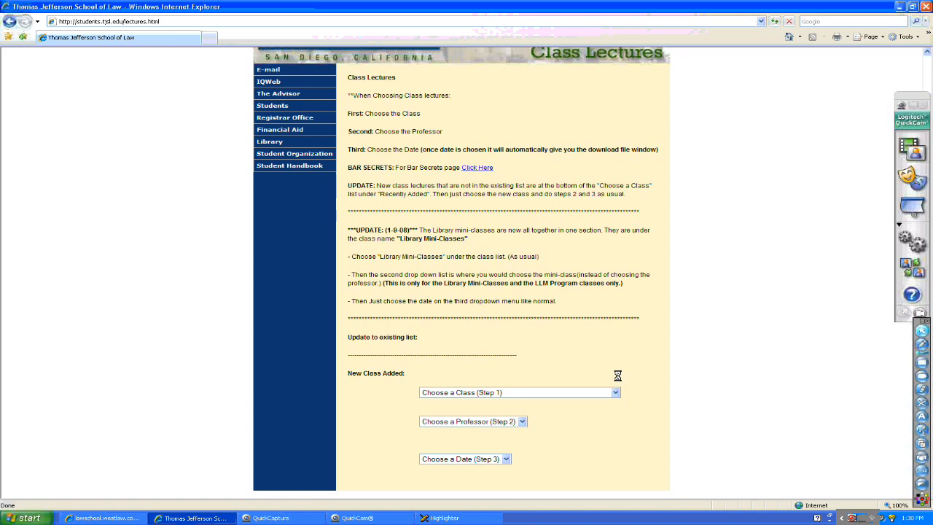
mouse_move(545, 377)
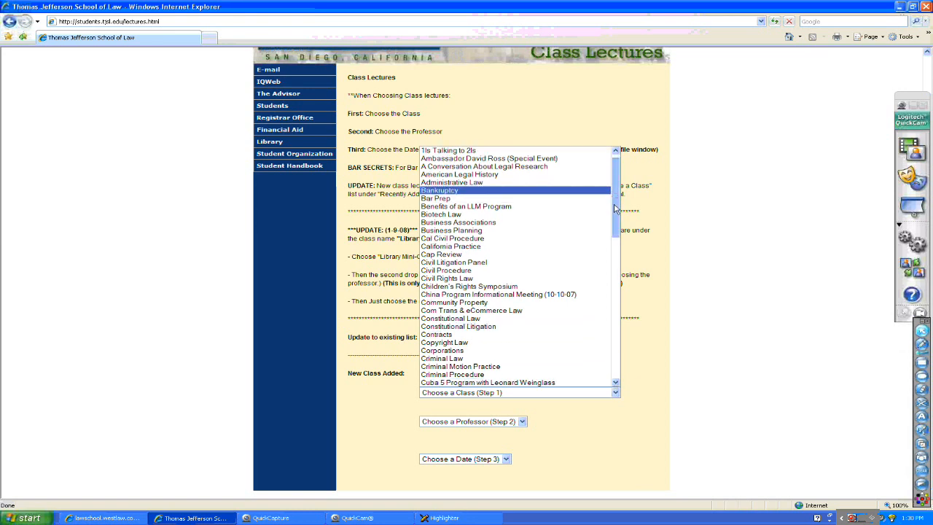
Step: Scroll up and down through the Choose a Class list of recorded classes
scroll(down, 3)
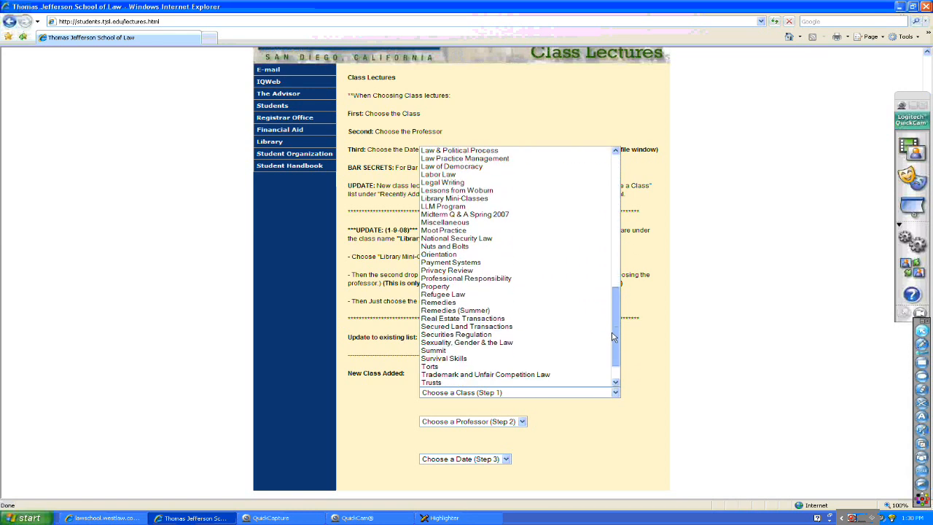
scroll(down, 3)
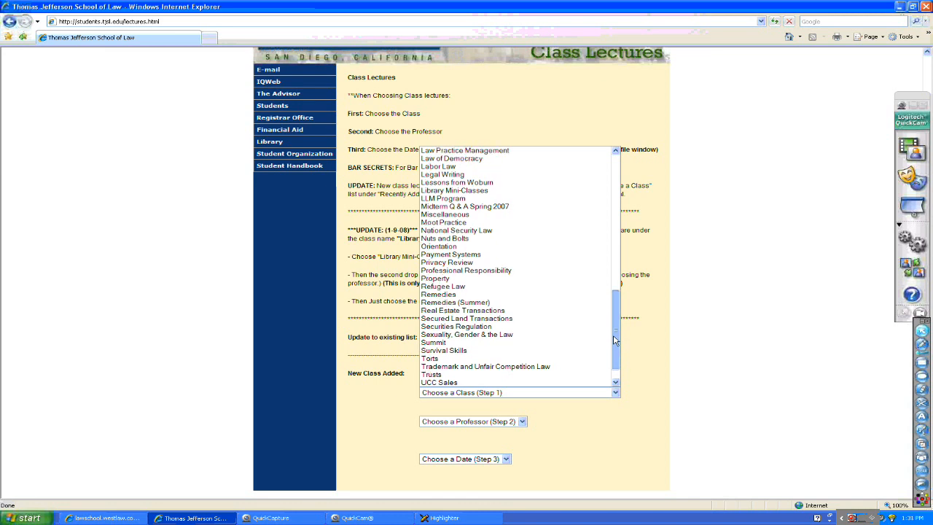
scroll(up, 3)
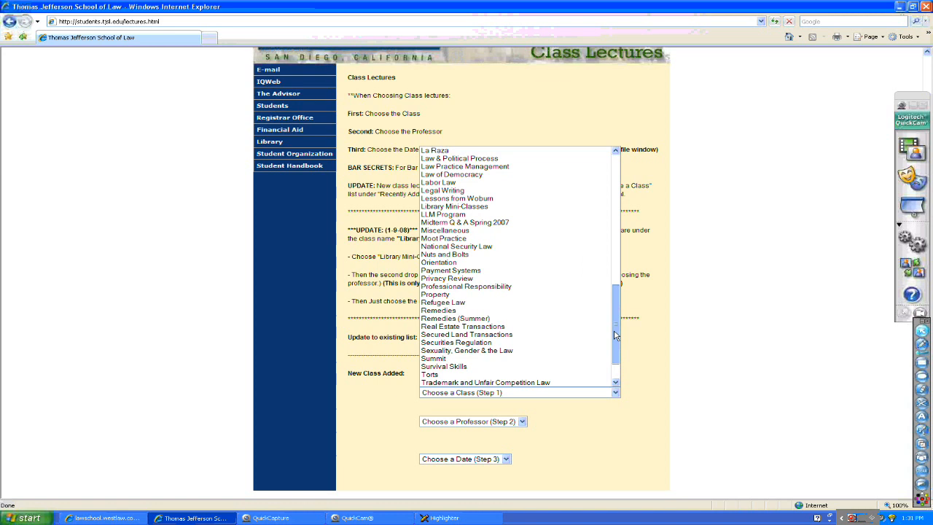
scroll(up, 3)
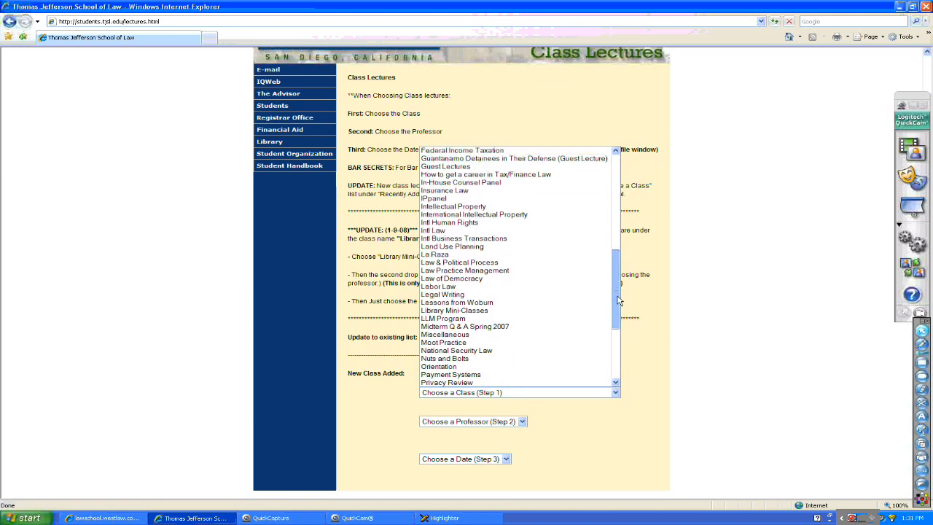
scroll(up, 3)
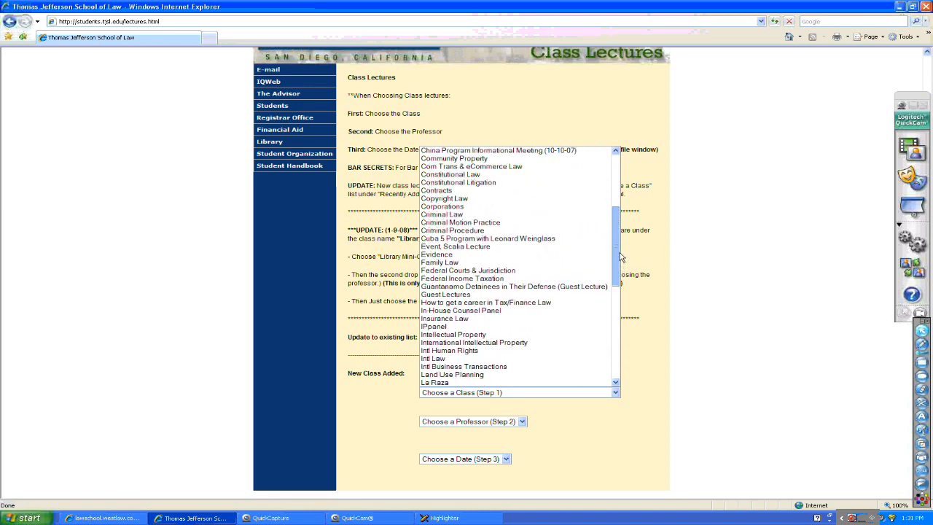
scroll(up, 3)
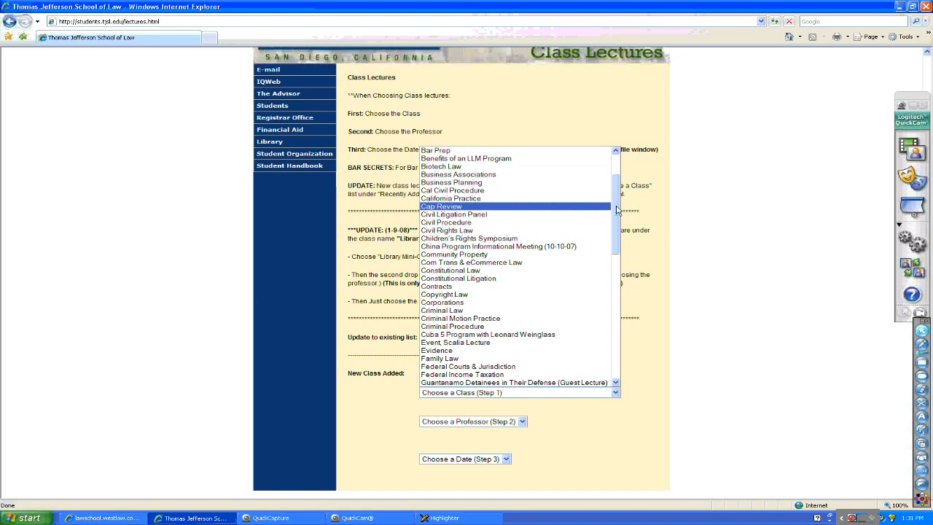
scroll(down, 3)
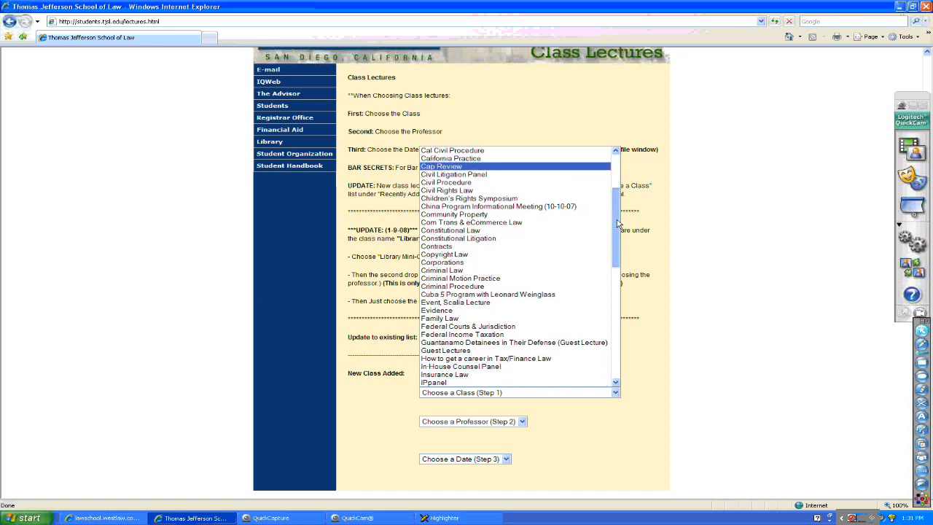
scroll(down, 3)
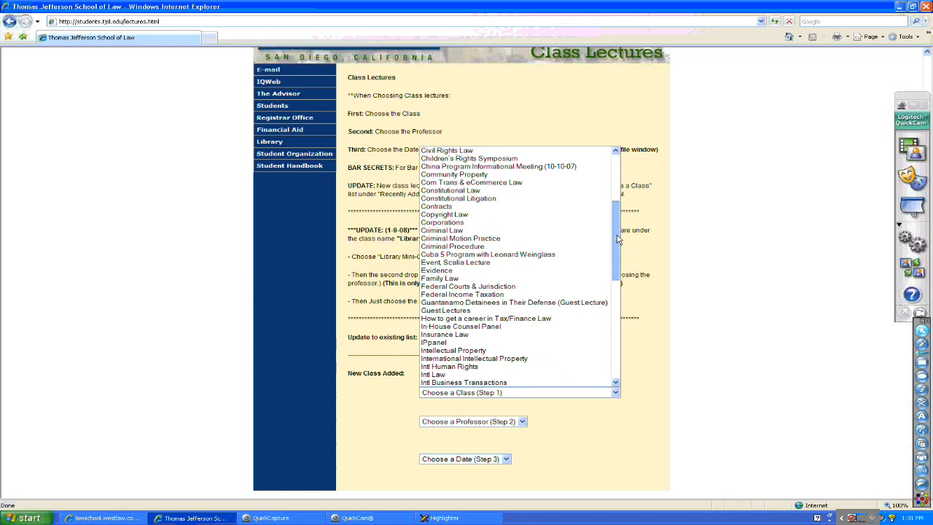
scroll(down, 3)
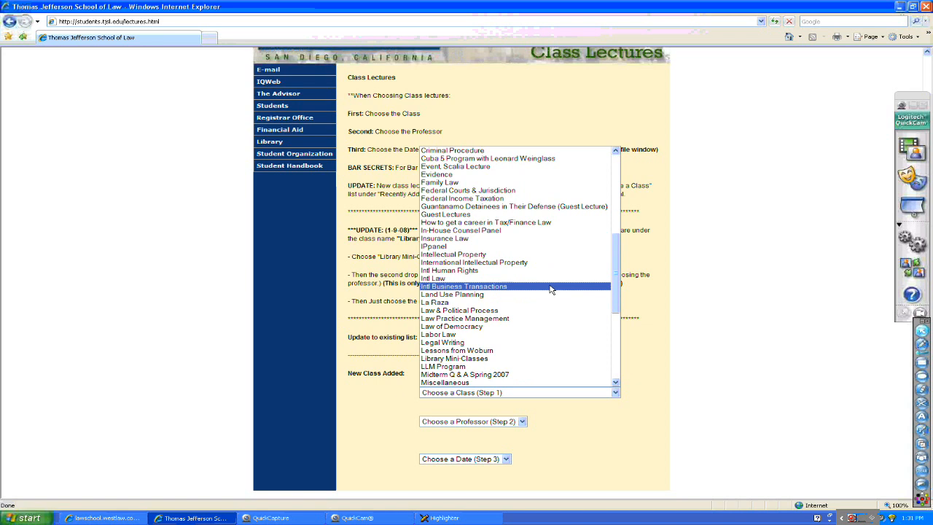
mouse_move(514, 221)
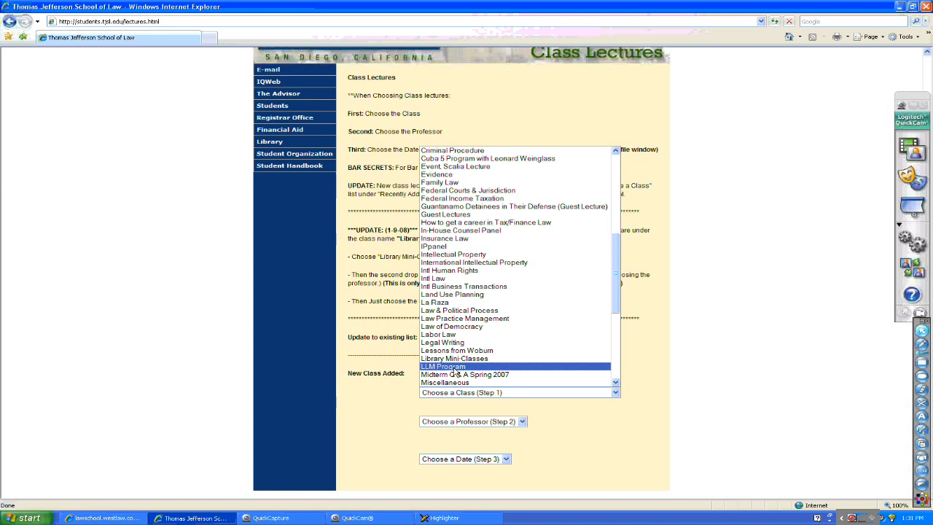
Step: Choose LLM Program, Treatises, the 11-7-07 date, and start the lecture video
click(443, 366)
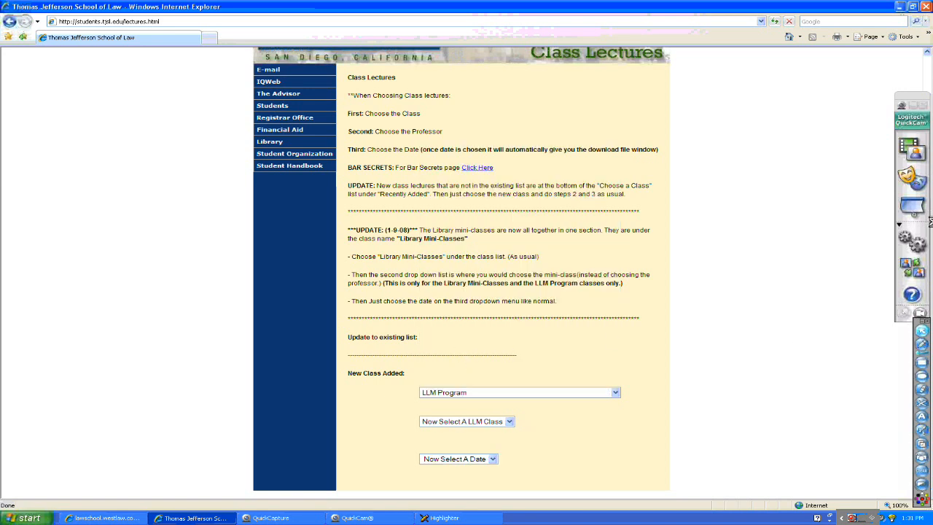
mouse_move(486, 424)
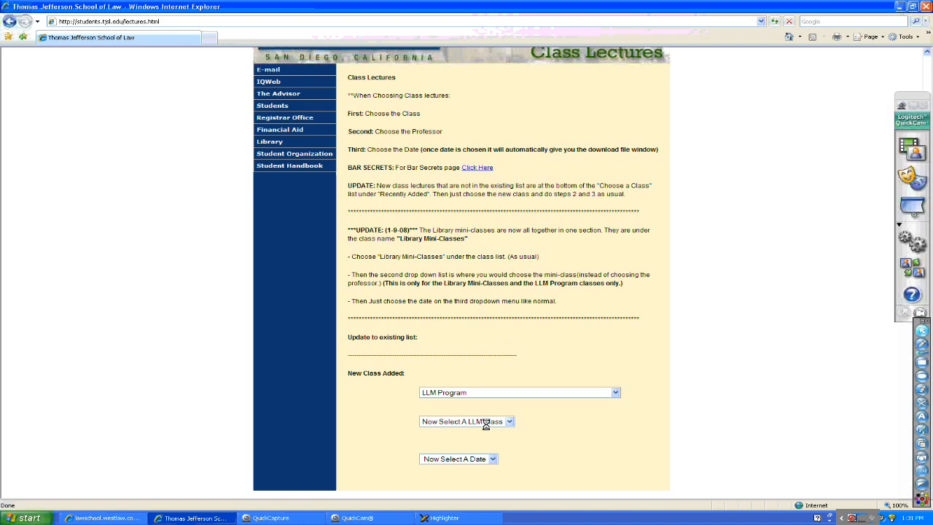
click(466, 421)
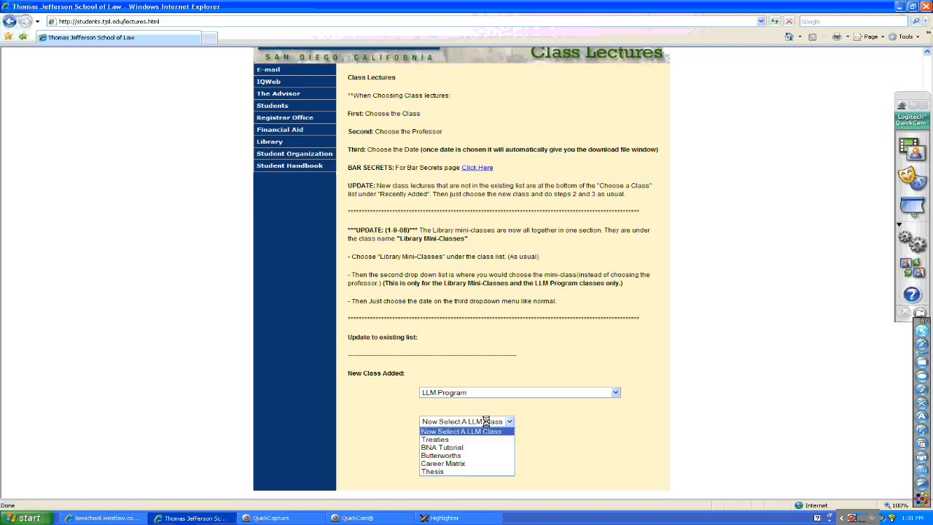
mouse_move(467, 439)
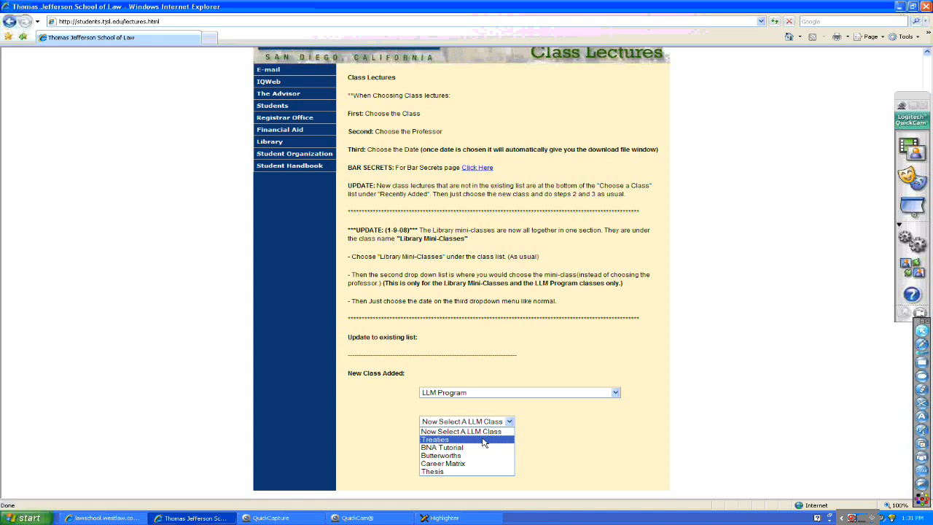
click(434, 438)
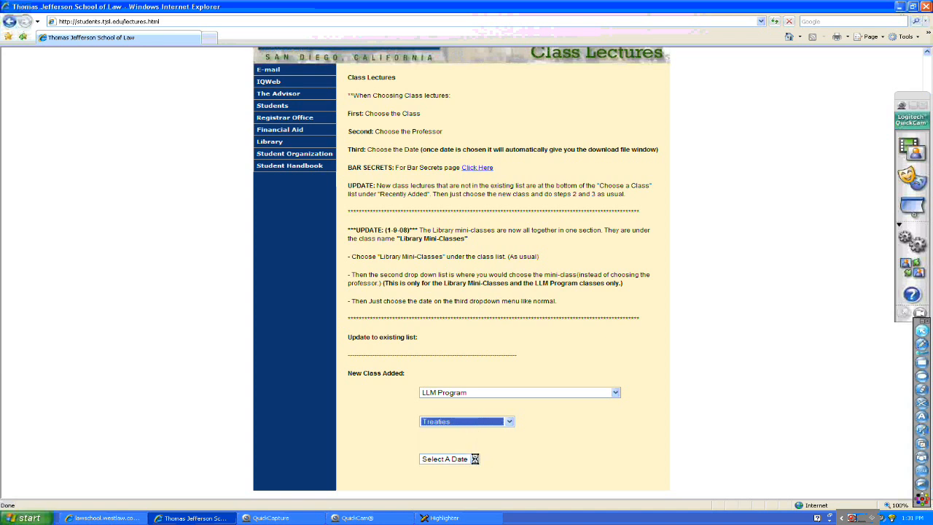
click(449, 458)
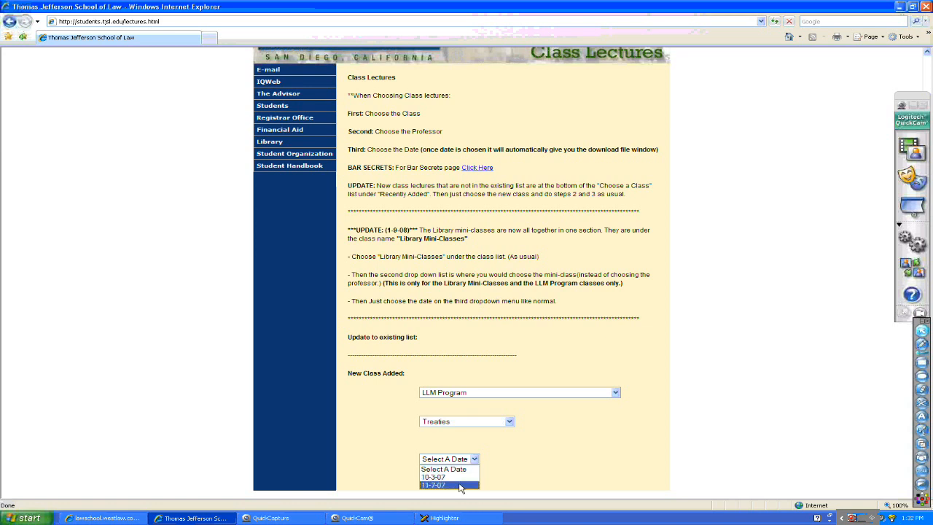
click(434, 484)
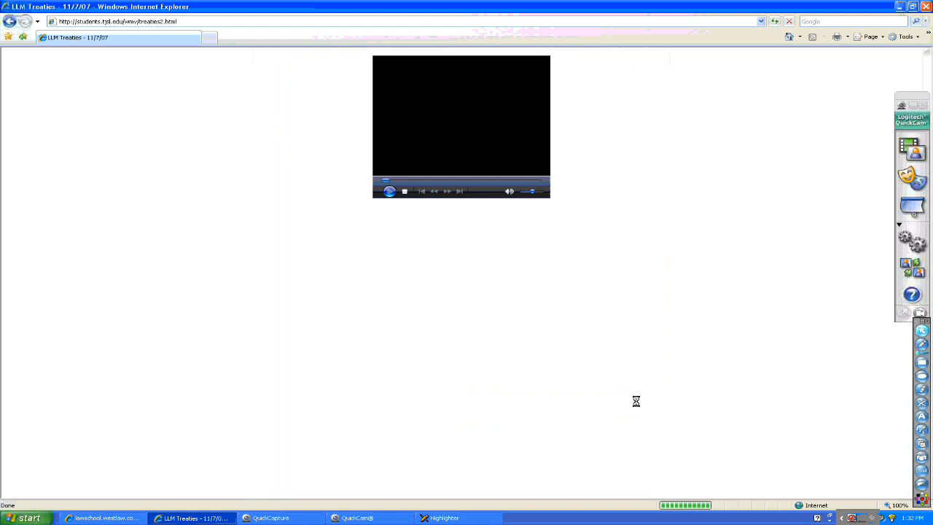
click(389, 191)
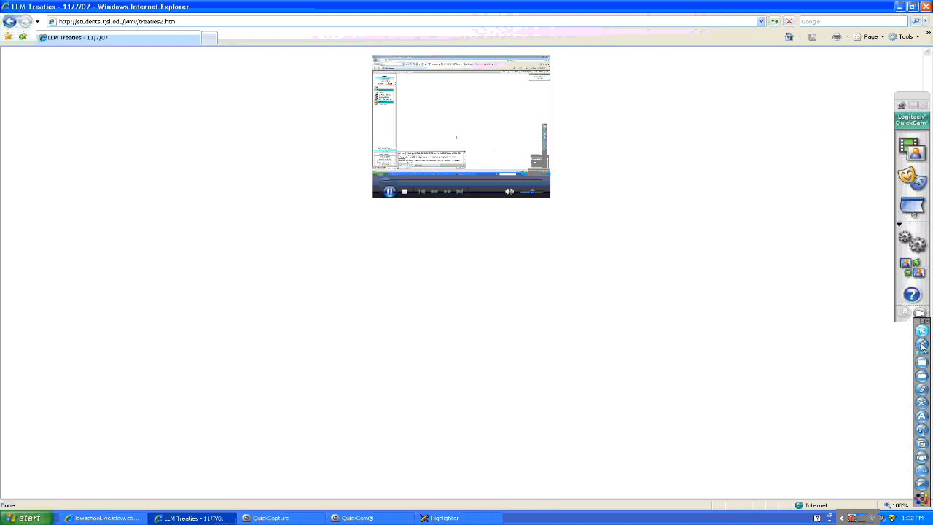
mouse_move(598, 194)
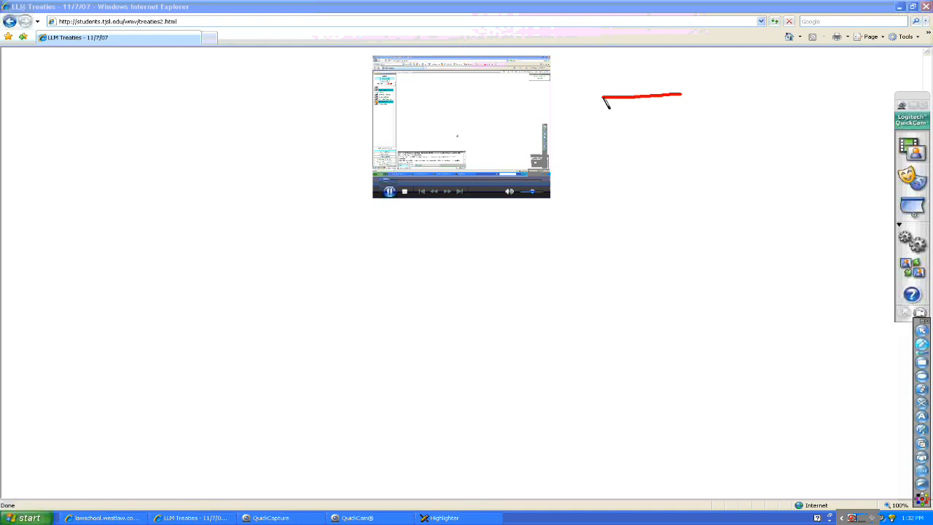
drag(682, 95, 583, 96)
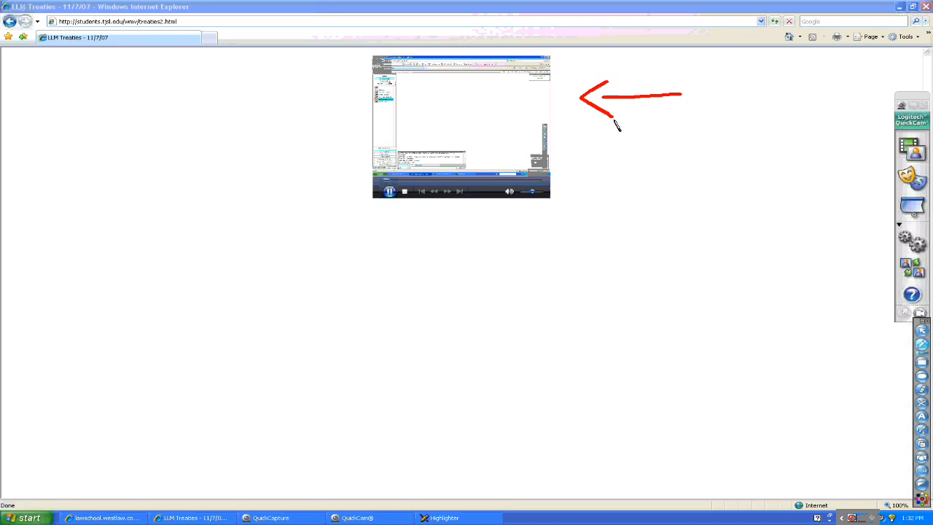
mouse_move(517, 143)
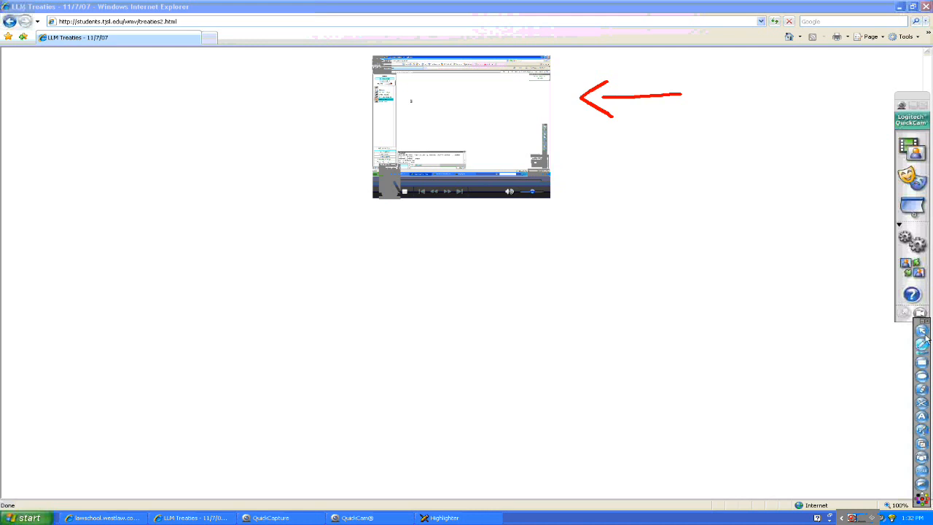
click(388, 191)
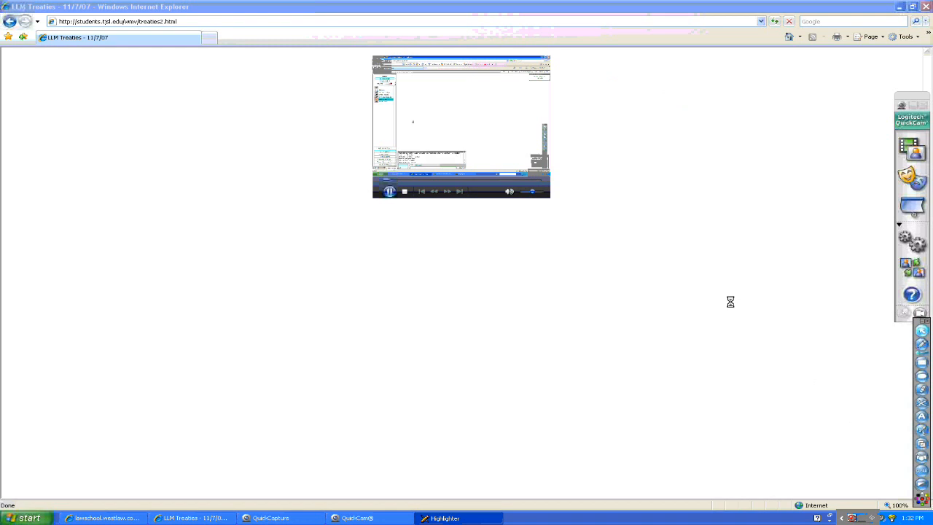
mouse_move(749, 216)
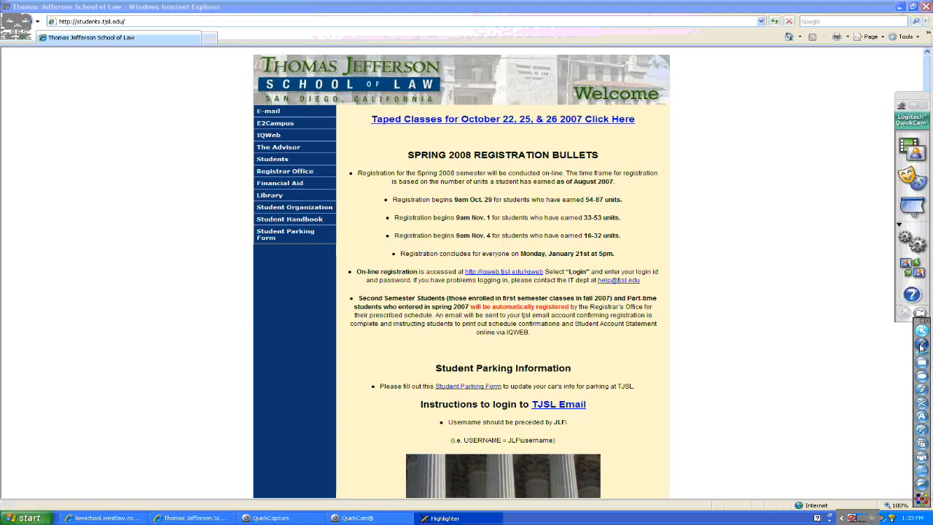
mouse_move(703, 137)
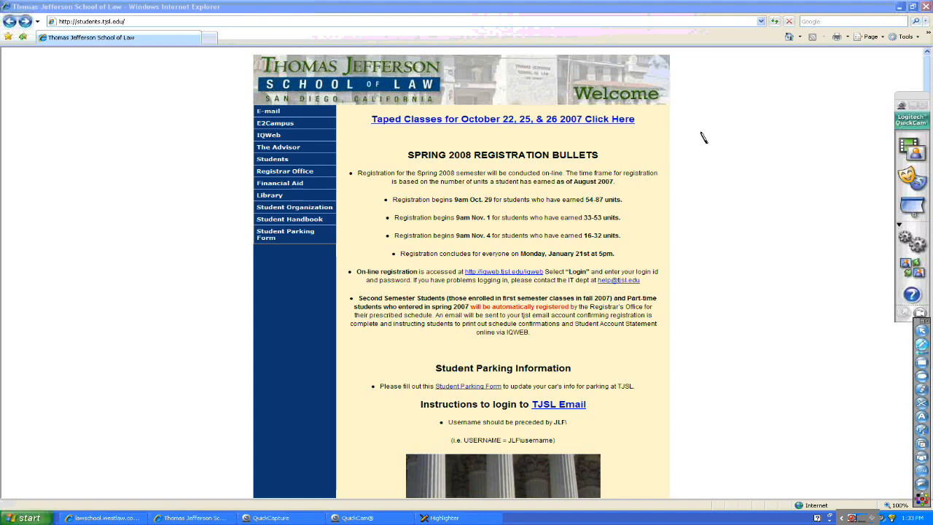
Step: Handwrite '1. Ø VPN' in red beside the page and the number 2 below it
drag(701, 142, 755, 153)
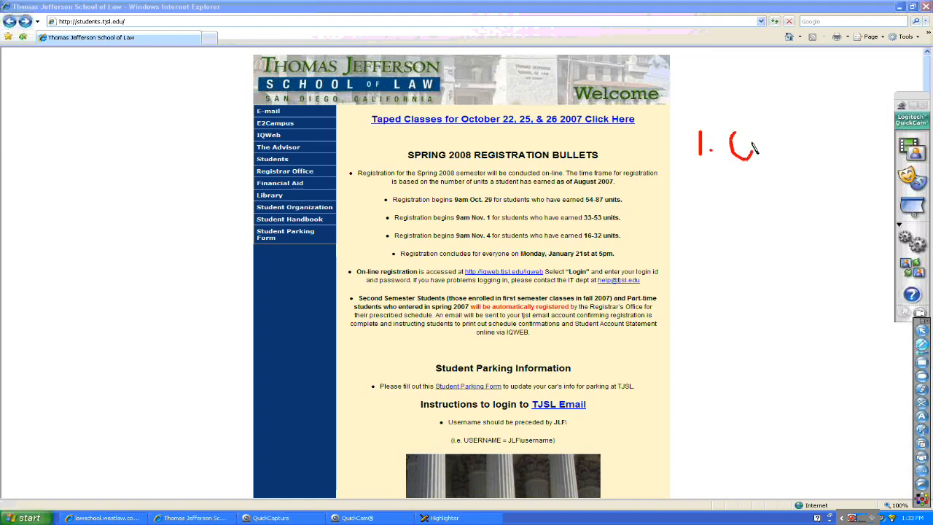
drag(758, 132, 737, 178)
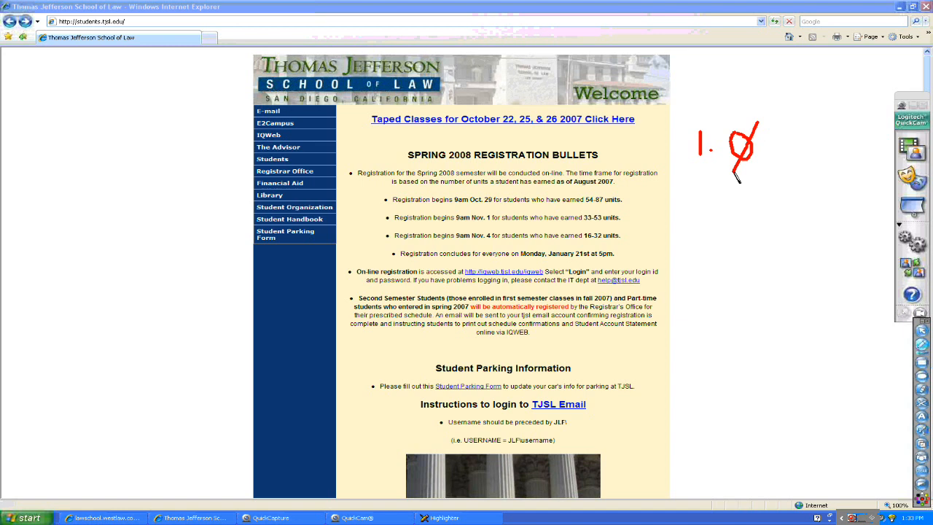
drag(751, 134, 784, 163)
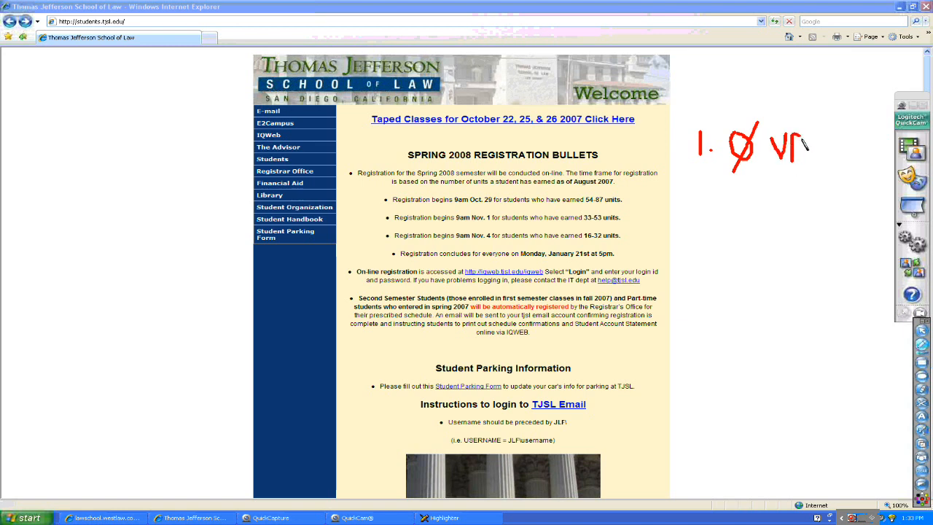
drag(799, 146, 828, 172)
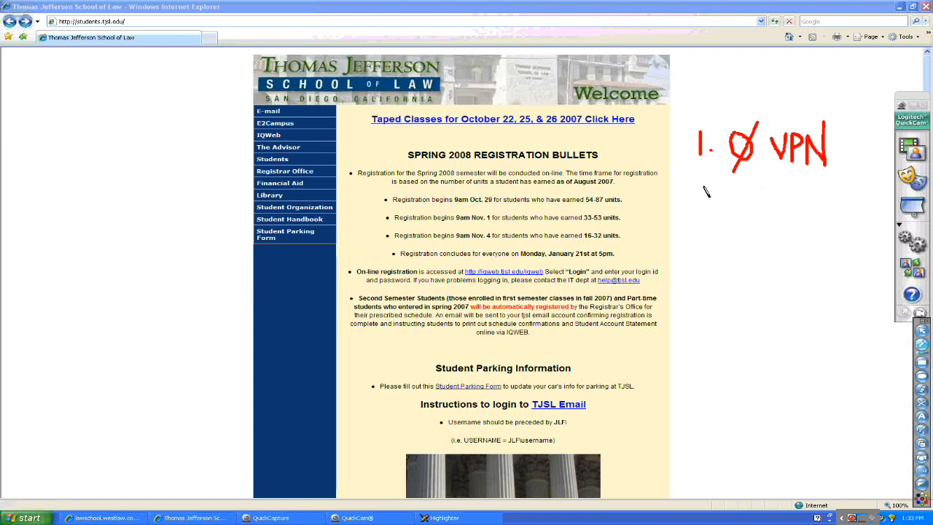
drag(696, 189, 714, 219)
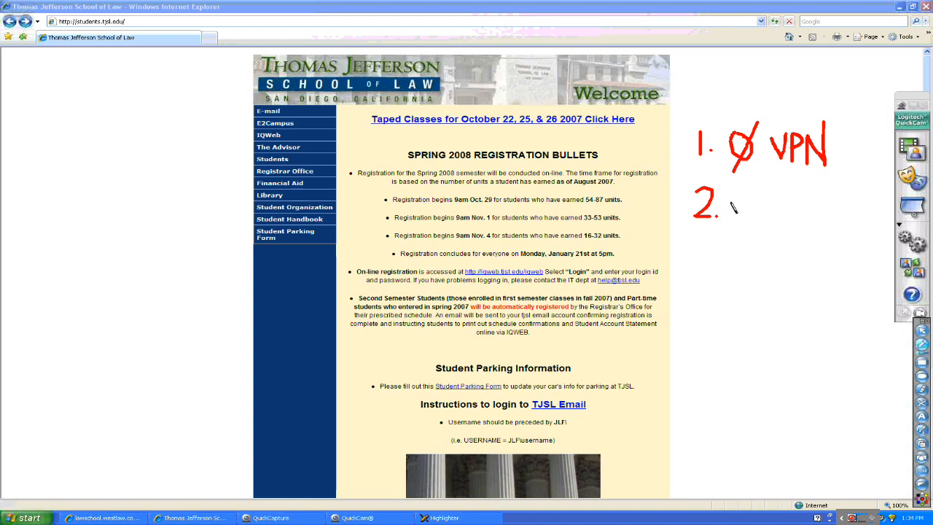
Step: Write 'tjsl' for item 2 and draw a red arrow at the Library link
drag(738, 197, 738, 216)
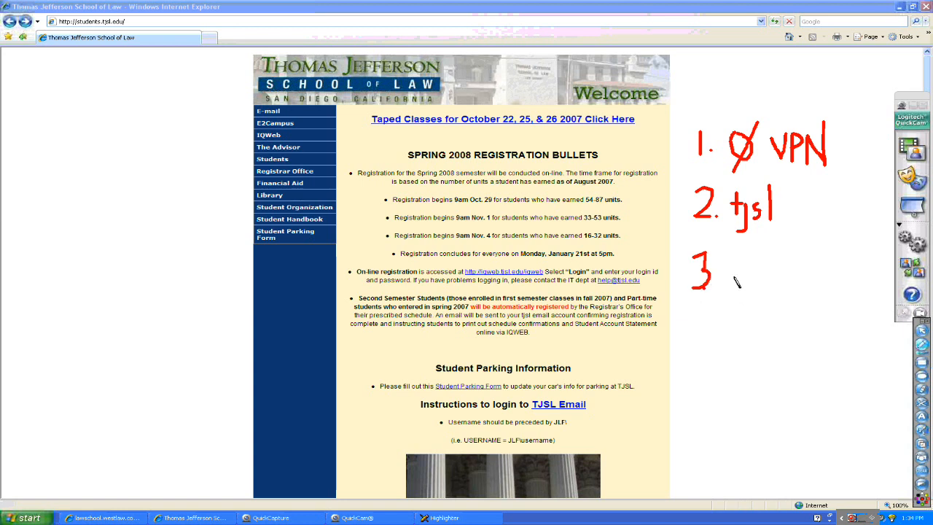
drag(172, 194, 216, 193)
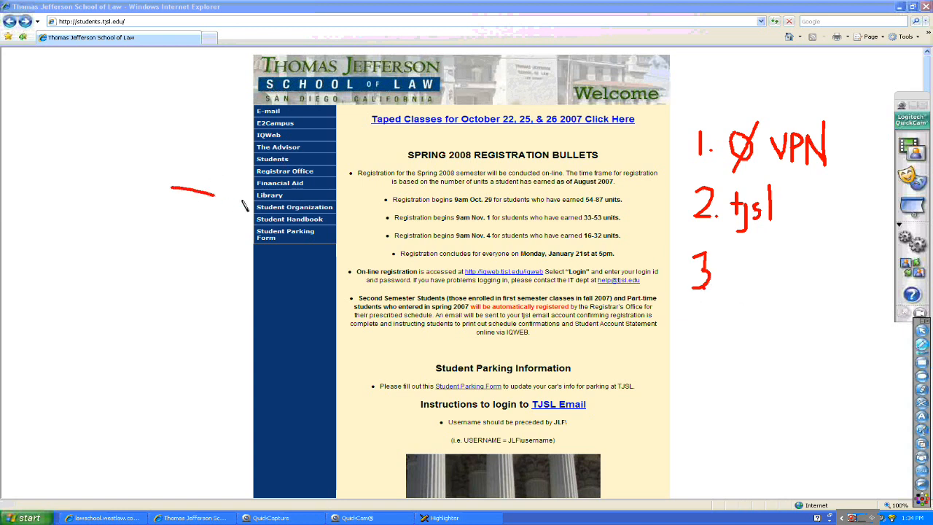
drag(172, 190, 251, 195)
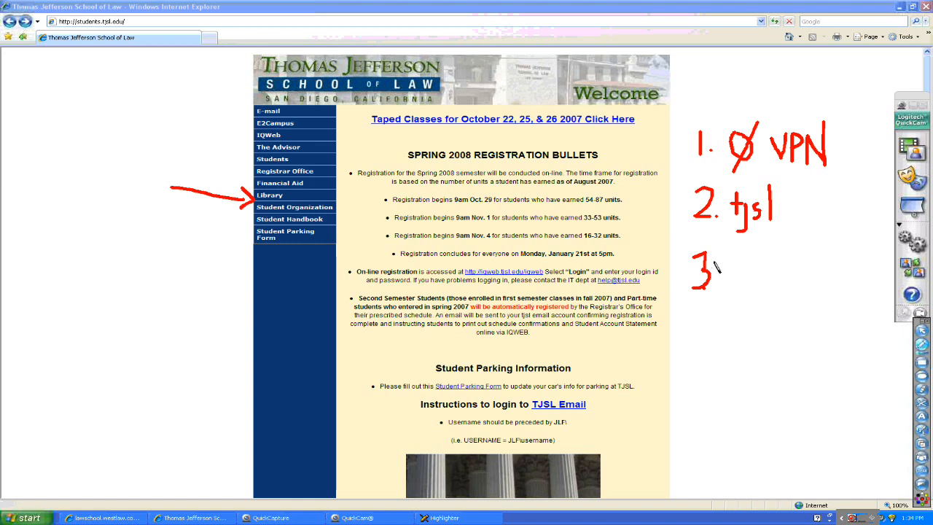
Step: Write '3 library' and '4. lecture', then start marking more homepage links
drag(722, 274, 744, 284)
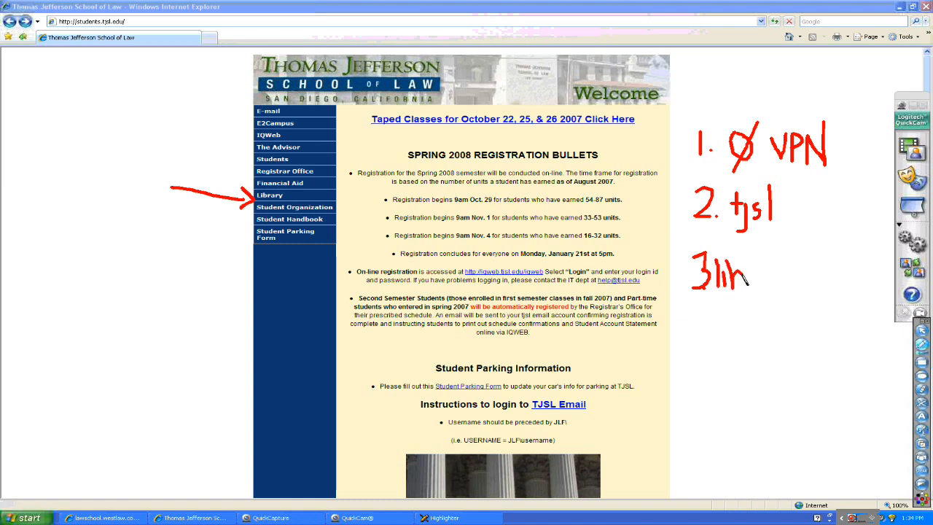
drag(744, 275, 769, 280)
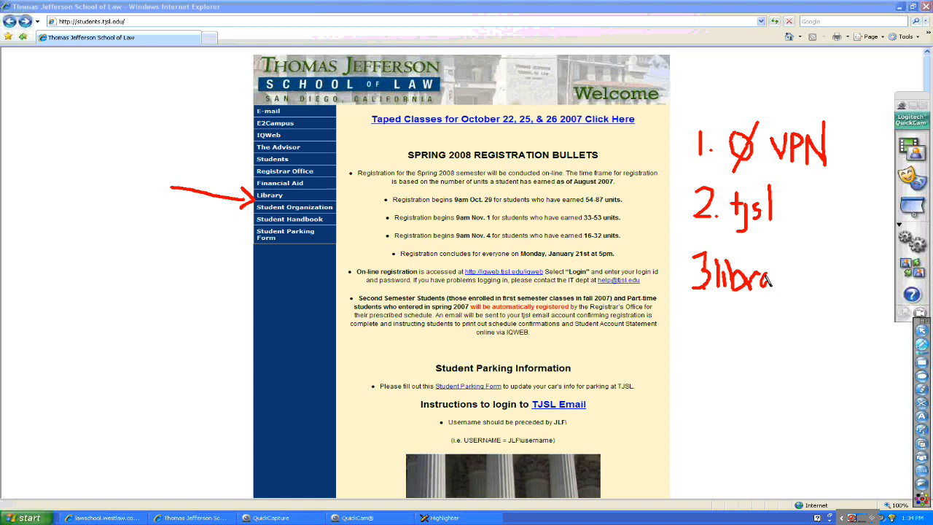
drag(772, 284, 809, 274)
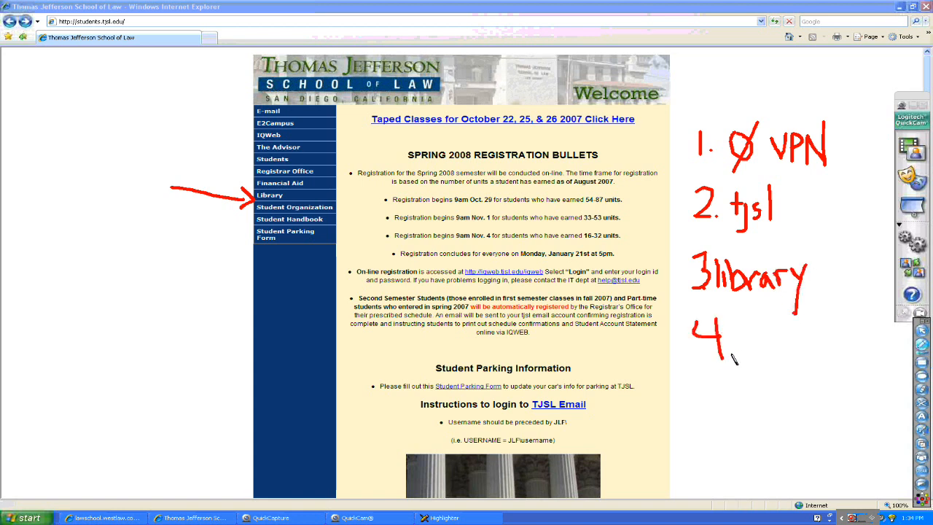
drag(743, 343, 784, 350)
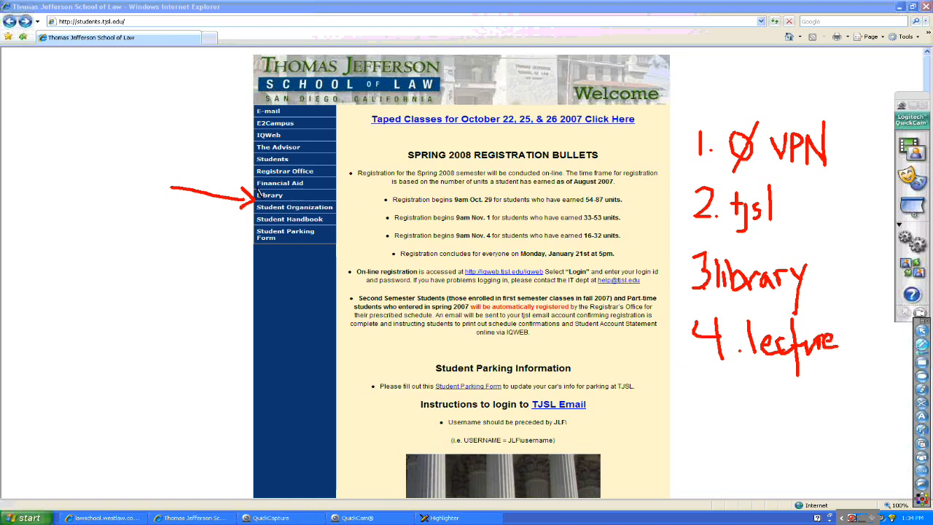
drag(212, 128, 260, 134)
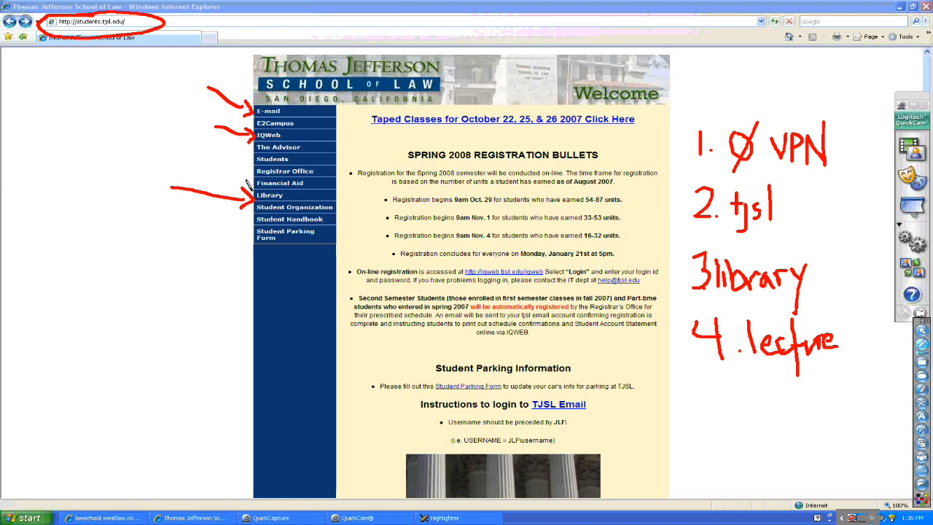
mouse_move(720, 388)
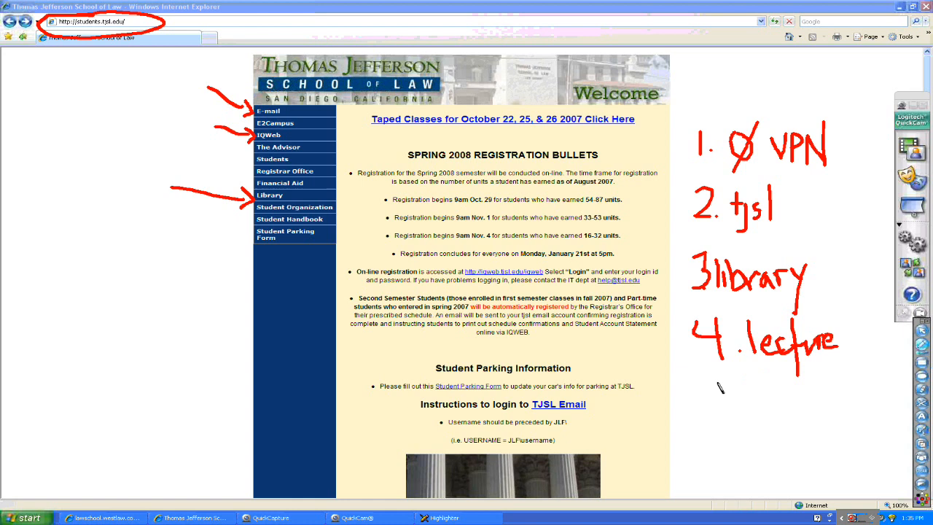
Step: Write the number 5 below item 4 in the red list
drag(715, 393, 750, 408)
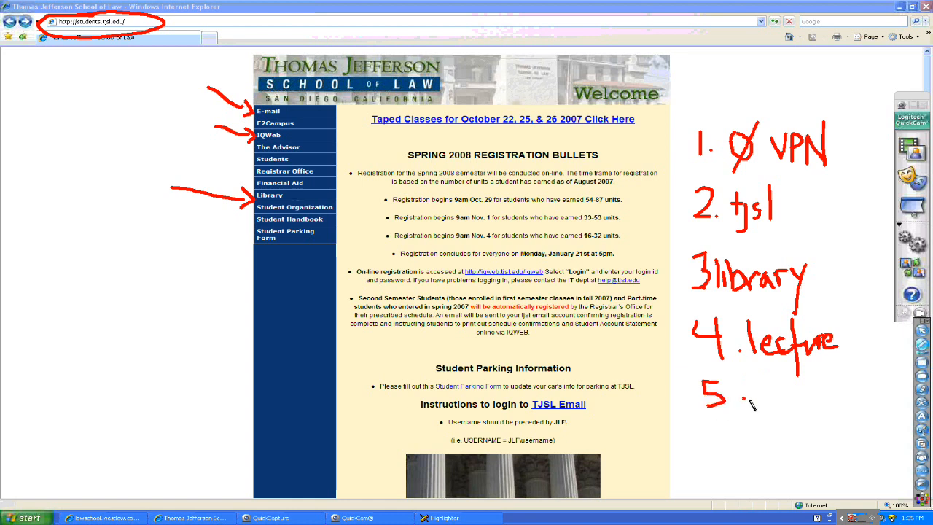